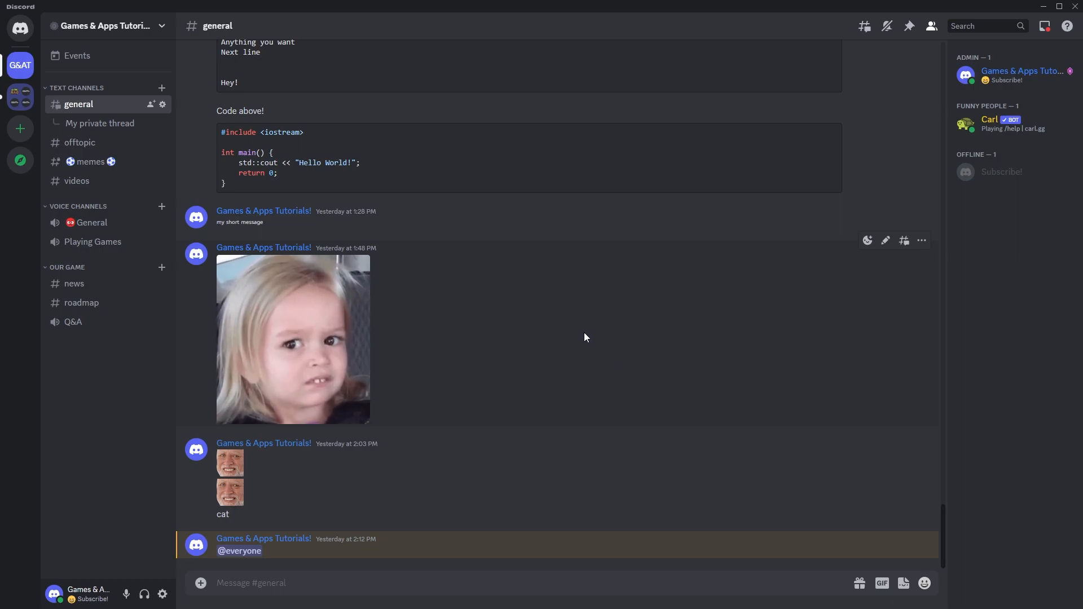
{"action": "mouse_move", "coordinate": [558, 336]}
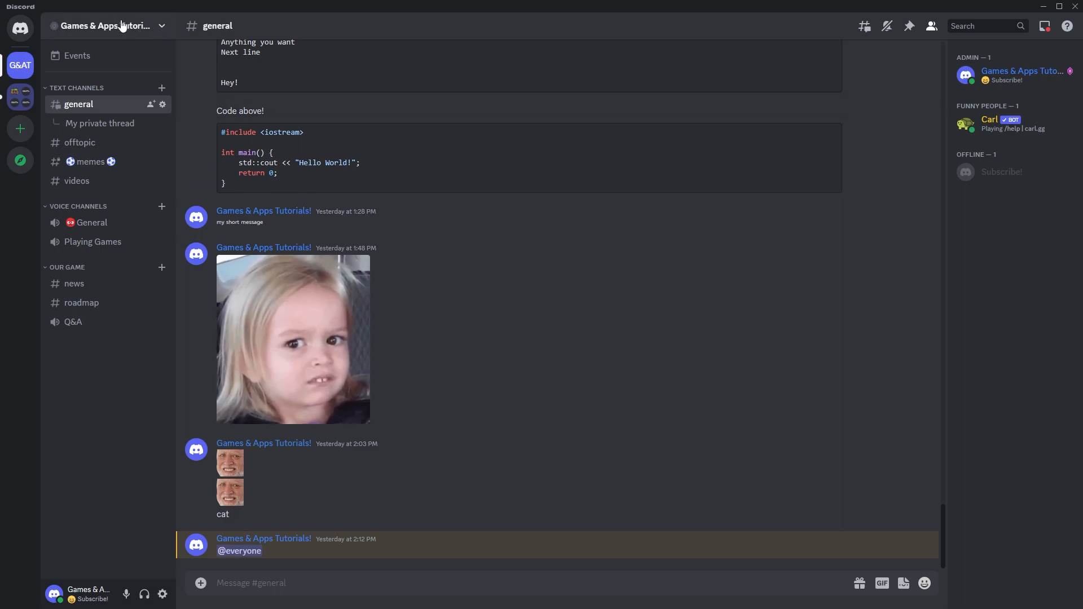
Search the App Directory for Dyno and start adding it to the server.
{"action": "left_click", "coordinate": [104, 26]}
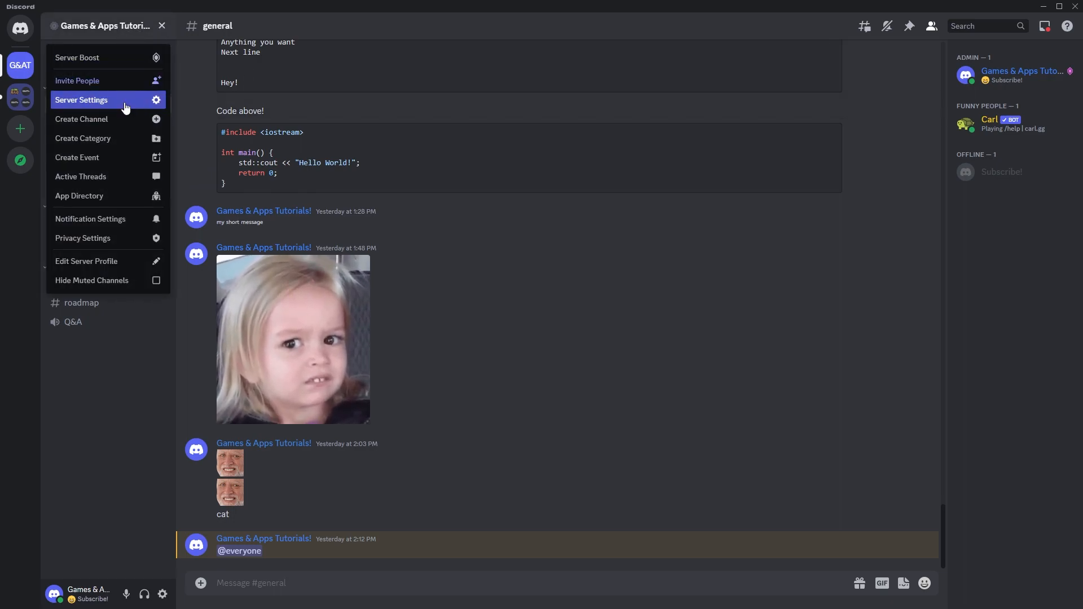
{"action": "left_click", "coordinate": [81, 99]}
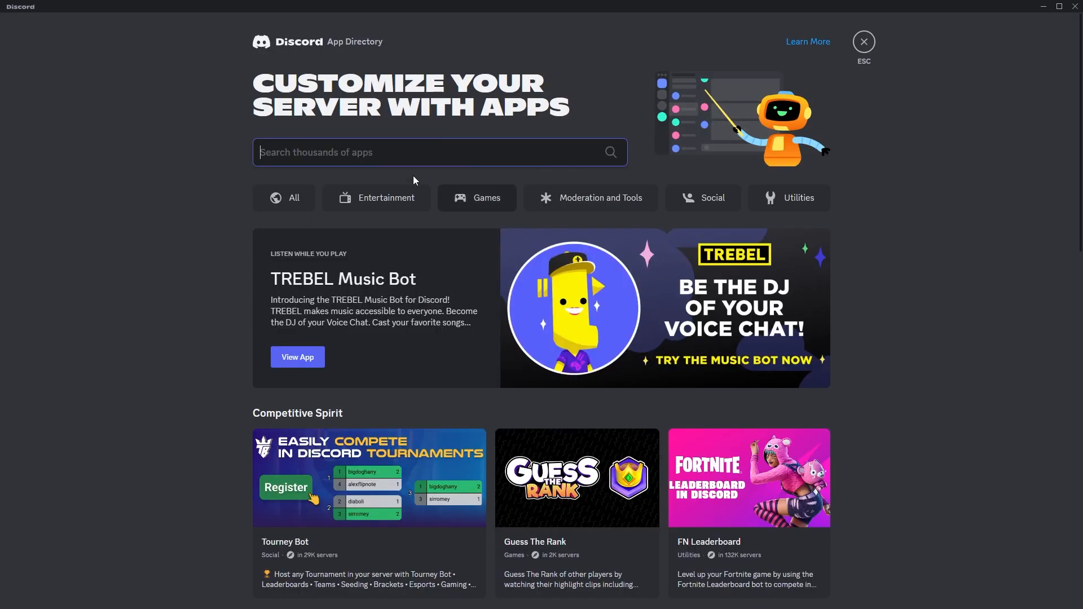
{"action": "type", "text": "dy"}
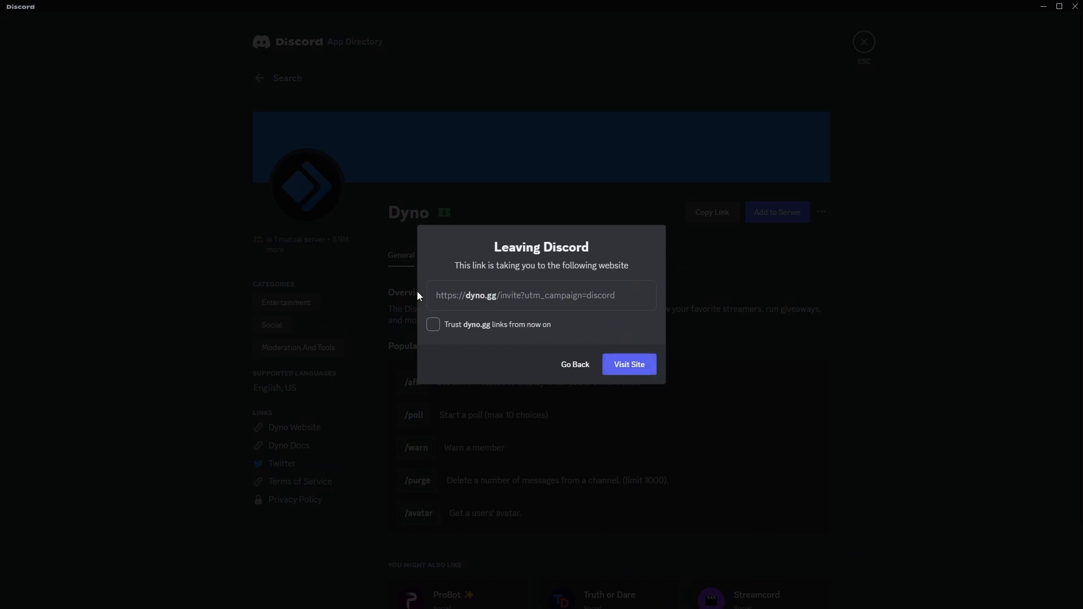
{"action": "mouse_move", "coordinate": [472, 340]}
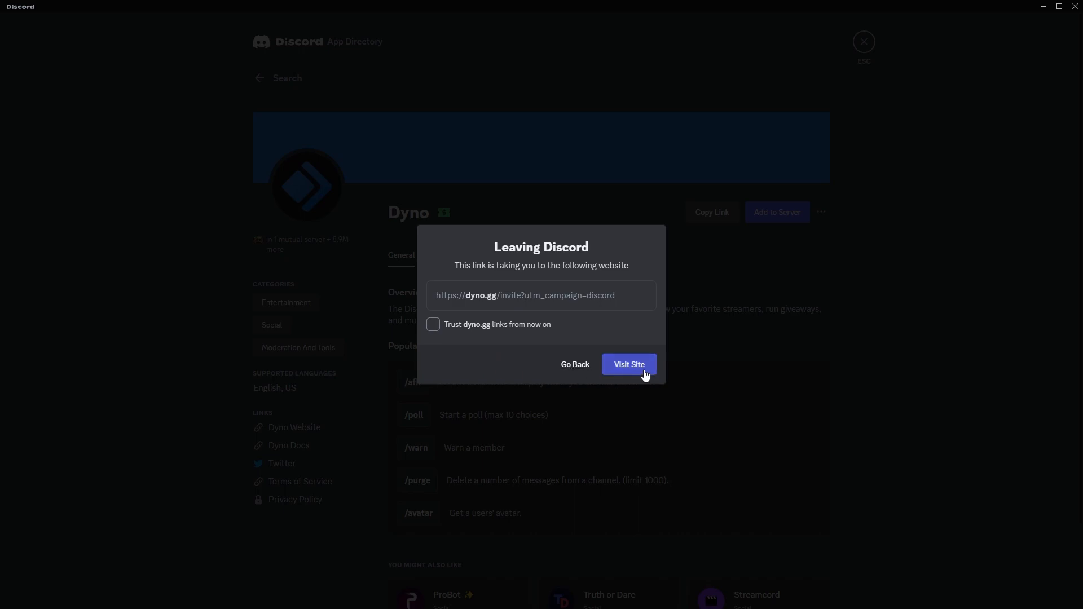
Visit Dyno's invite page and choose Games & Apps Tutorials as the target server.
{"action": "left_click", "coordinate": [629, 364]}
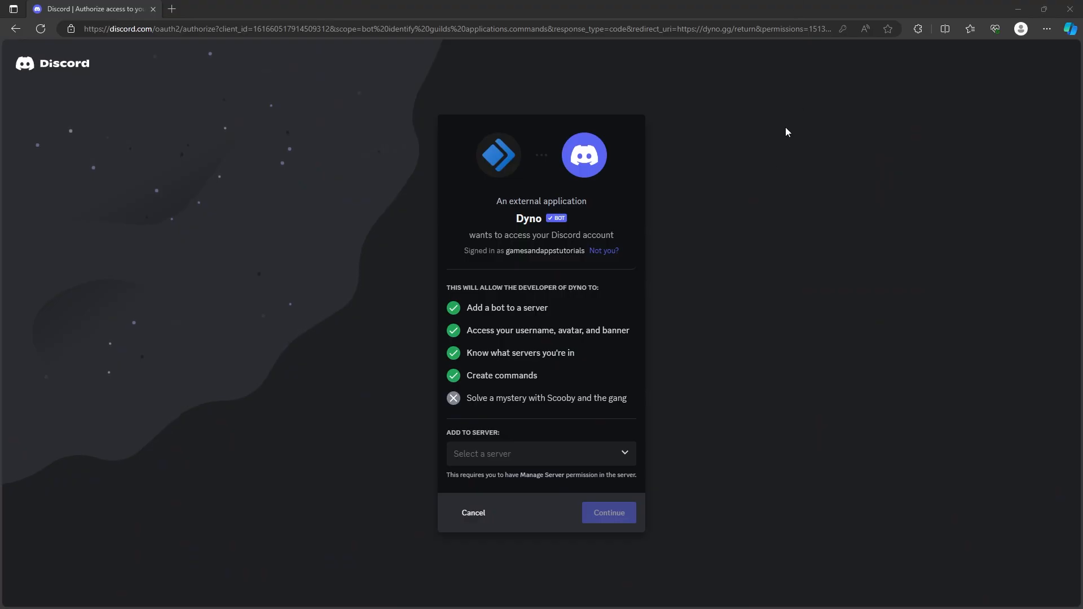
{"action": "mouse_move", "coordinate": [780, 158]}
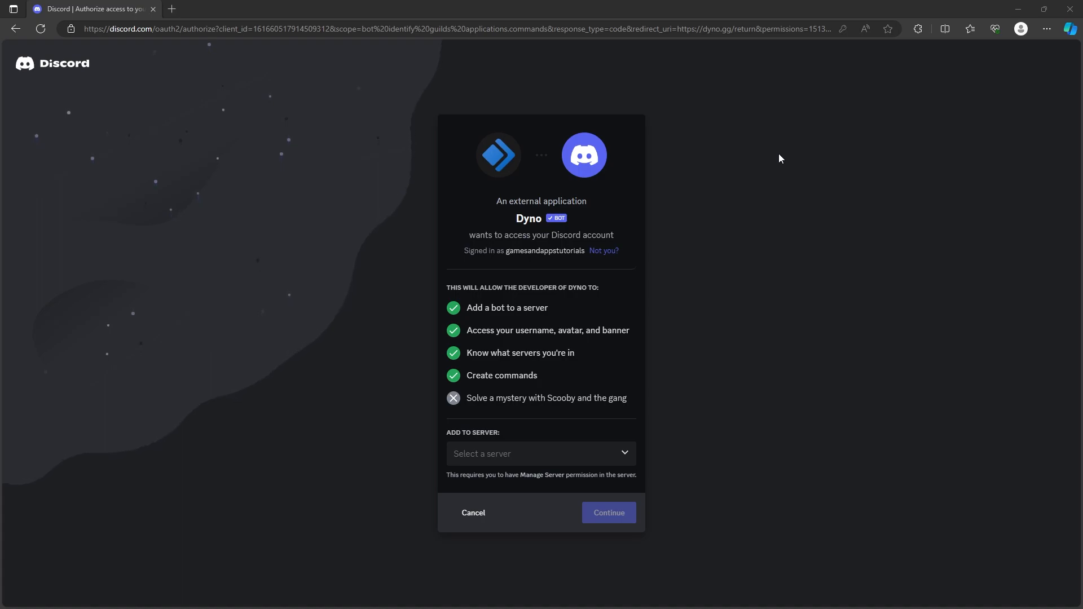
{"action": "mouse_move", "coordinate": [507, 425]}
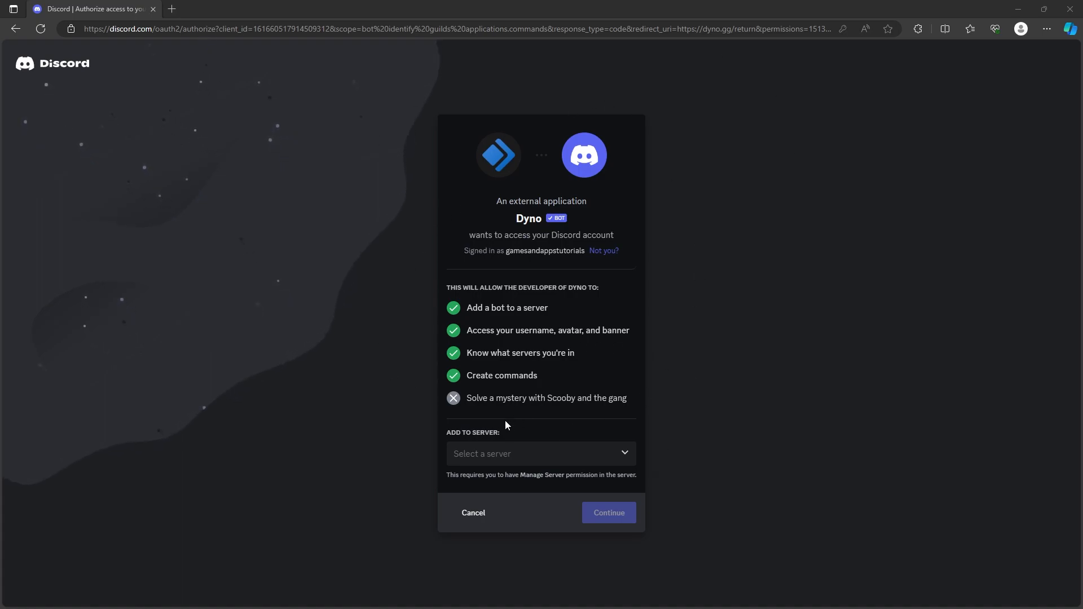
{"action": "left_click", "coordinate": [541, 453]}
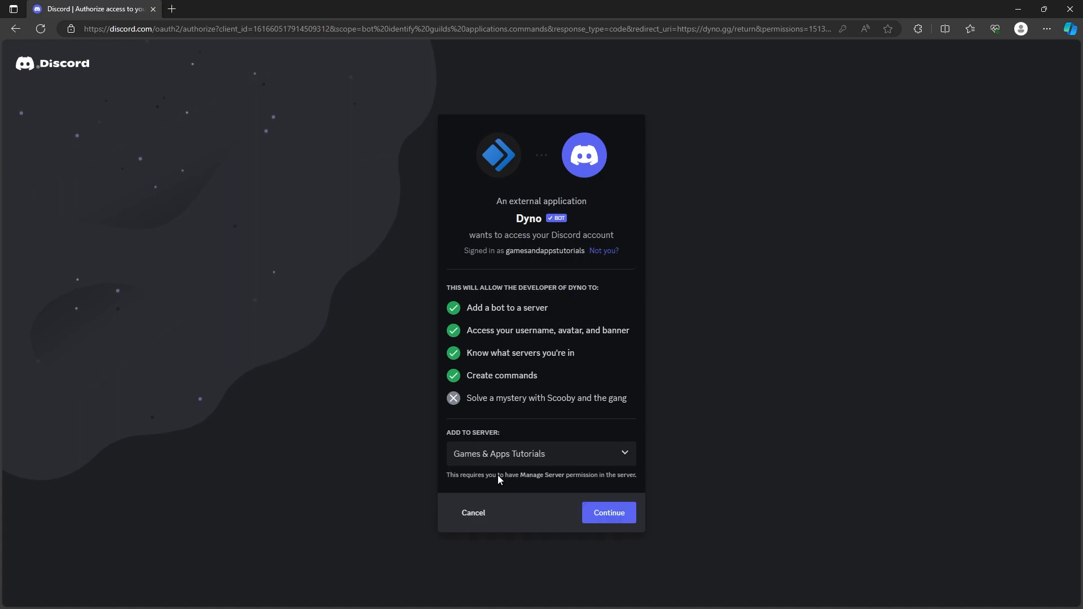
{"action": "left_click", "coordinate": [607, 513]}
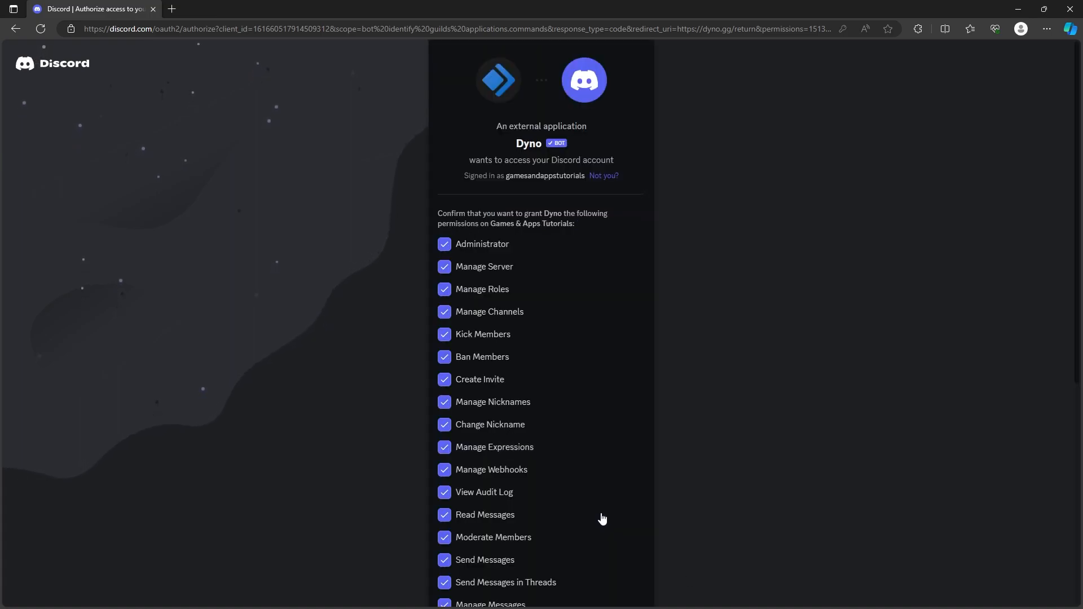
Authorize Dyno with all requested permissions and pass the hCaptcha human check.
{"action": "scroll", "scroll_direction": "down", "scroll_amount": 3}
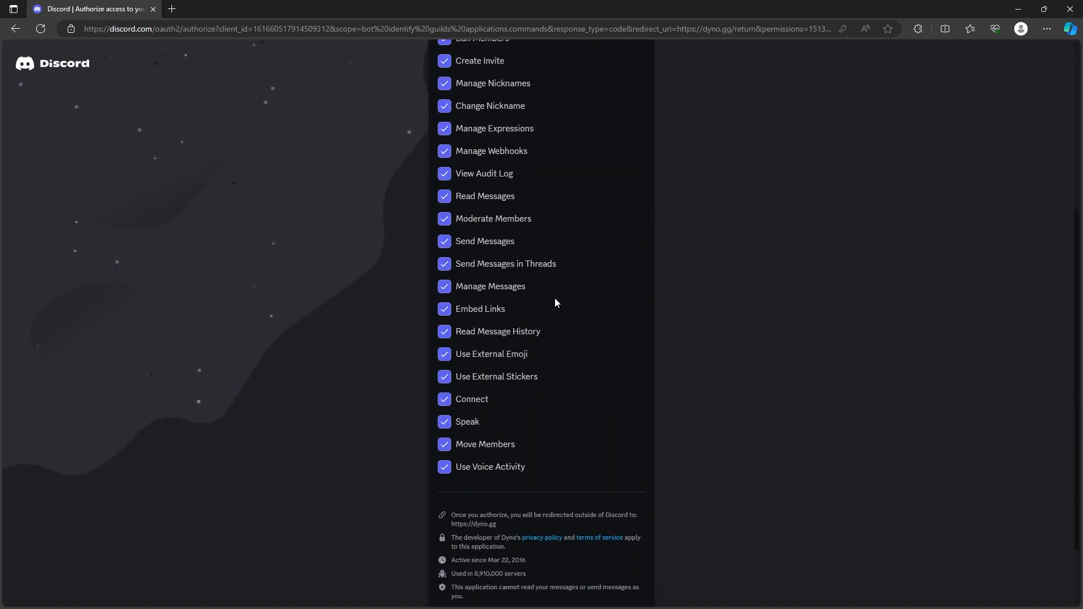
{"action": "scroll", "scroll_direction": "down", "scroll_amount": 3}
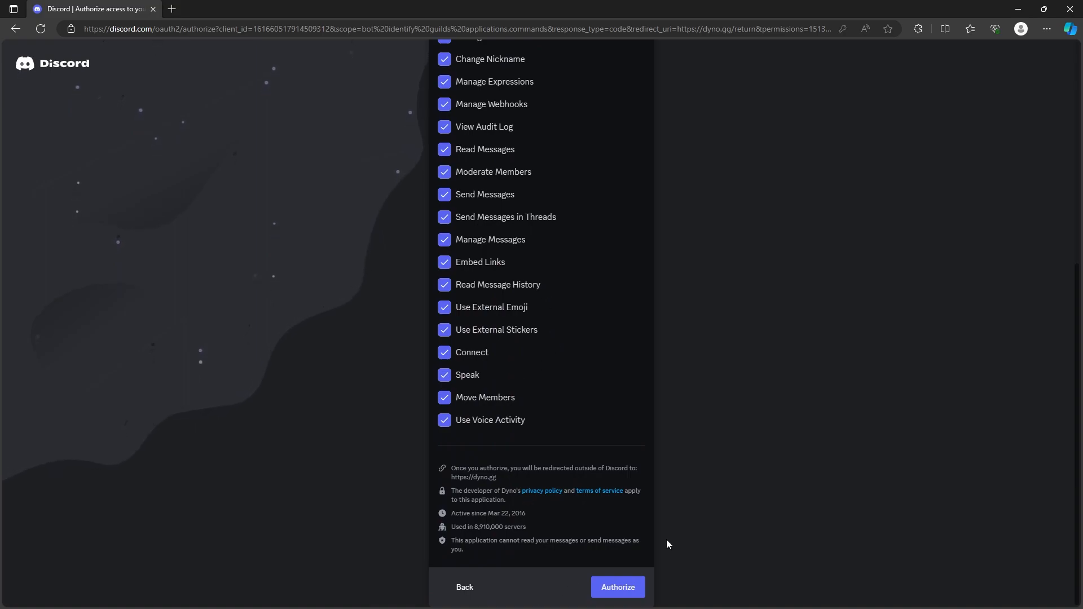
{"action": "left_click", "coordinate": [618, 587]}
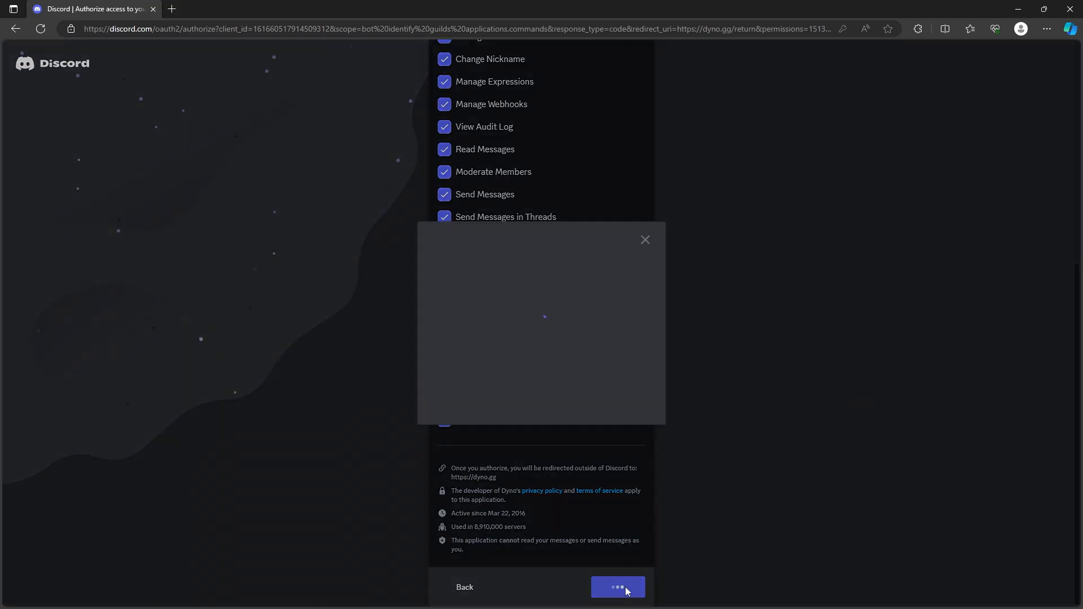
{"action": "left_click", "coordinate": [617, 587]}
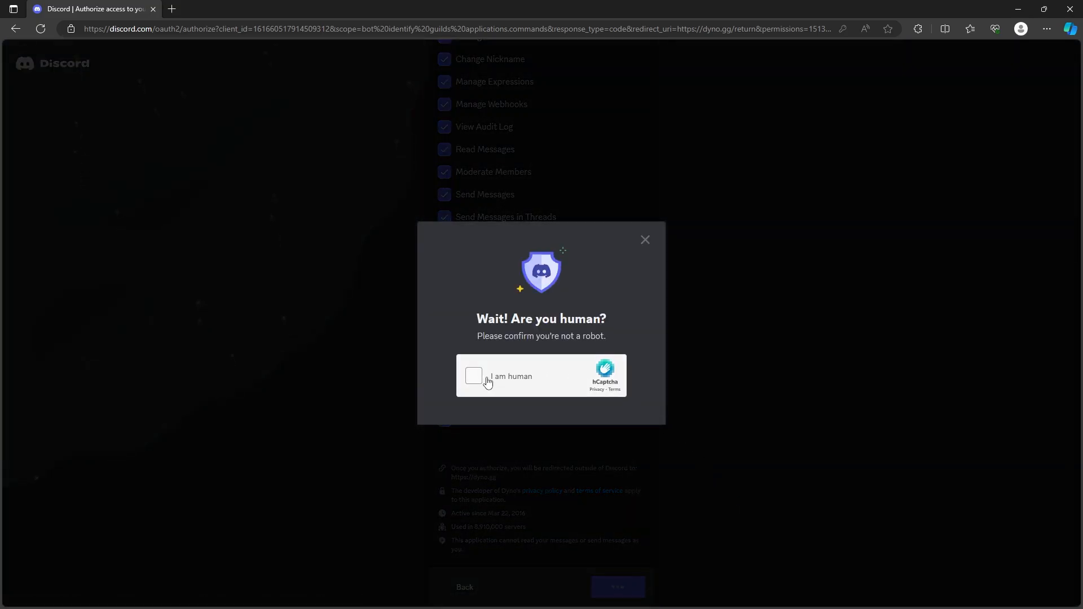
{"action": "left_click", "coordinate": [474, 376]}
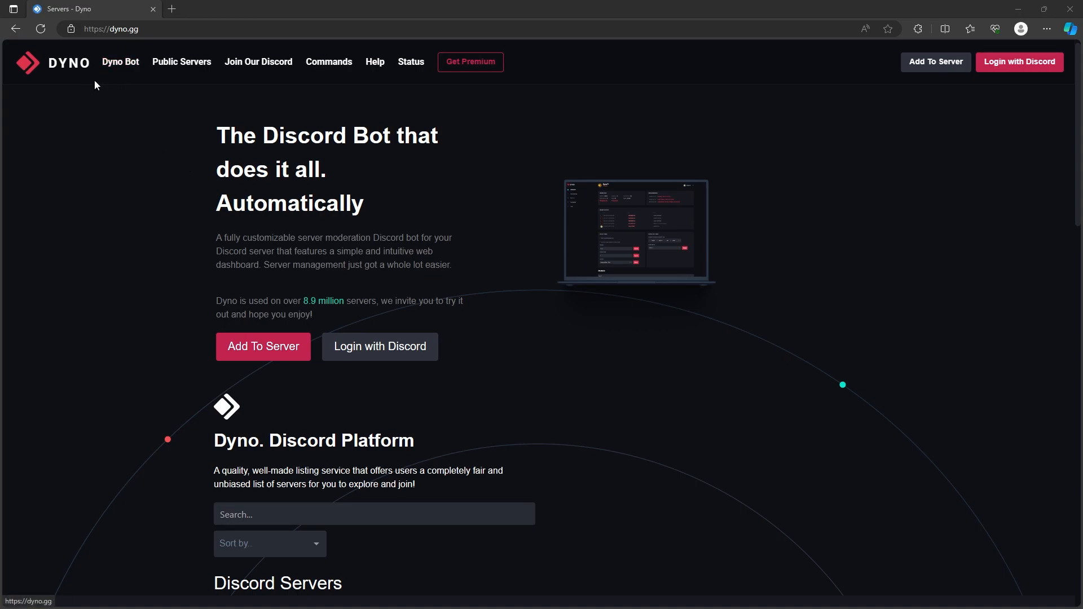
{"action": "mouse_move", "coordinate": [544, 316]}
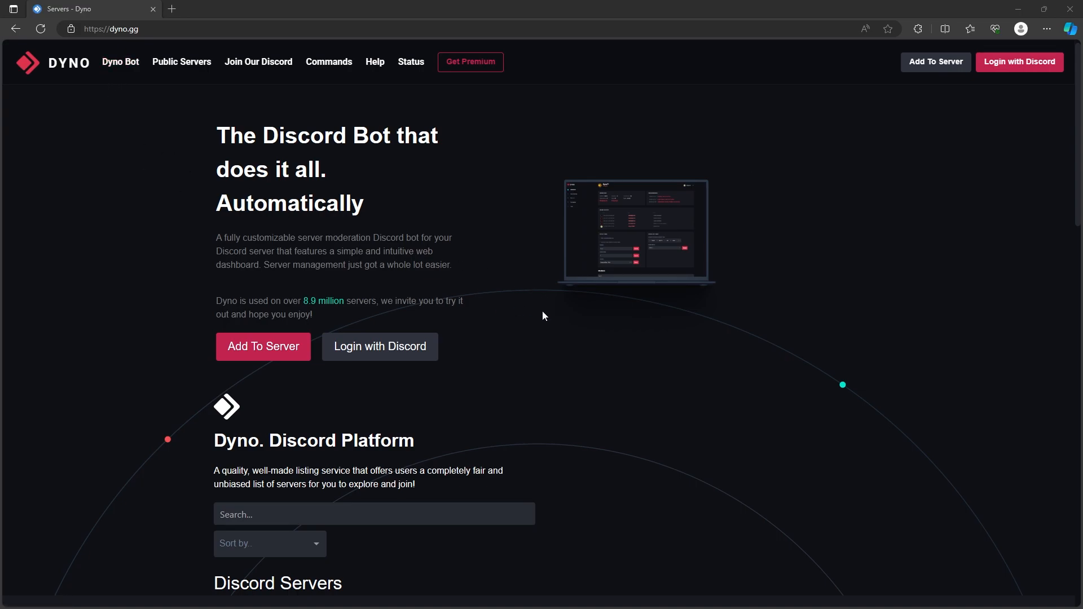
{"action": "mouse_move", "coordinate": [473, 352]}
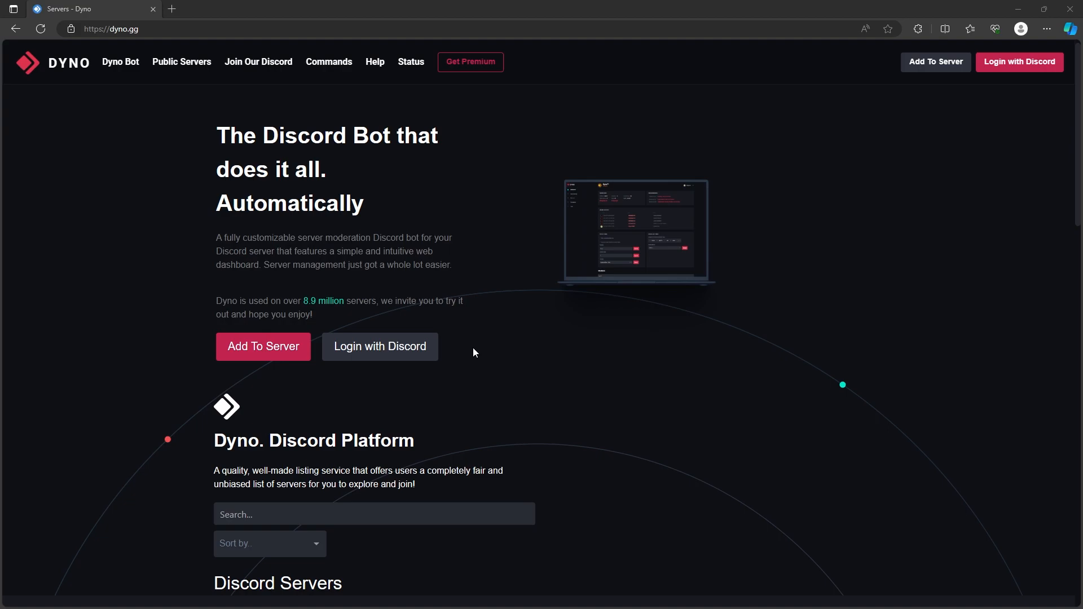
{"action": "mouse_move", "coordinate": [379, 349]}
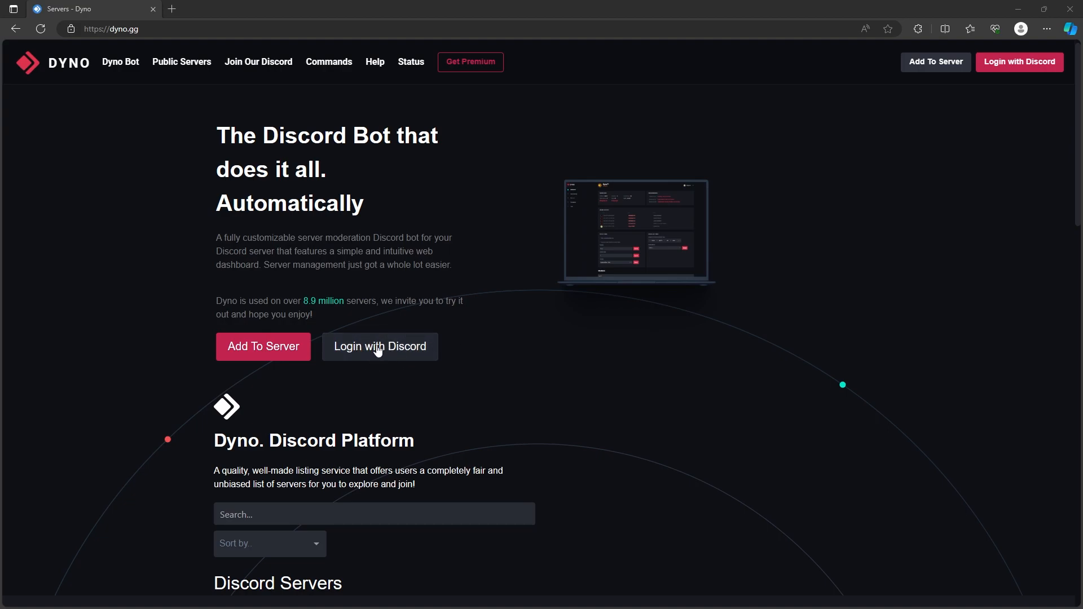
{"action": "mouse_move", "coordinate": [1019, 61]}
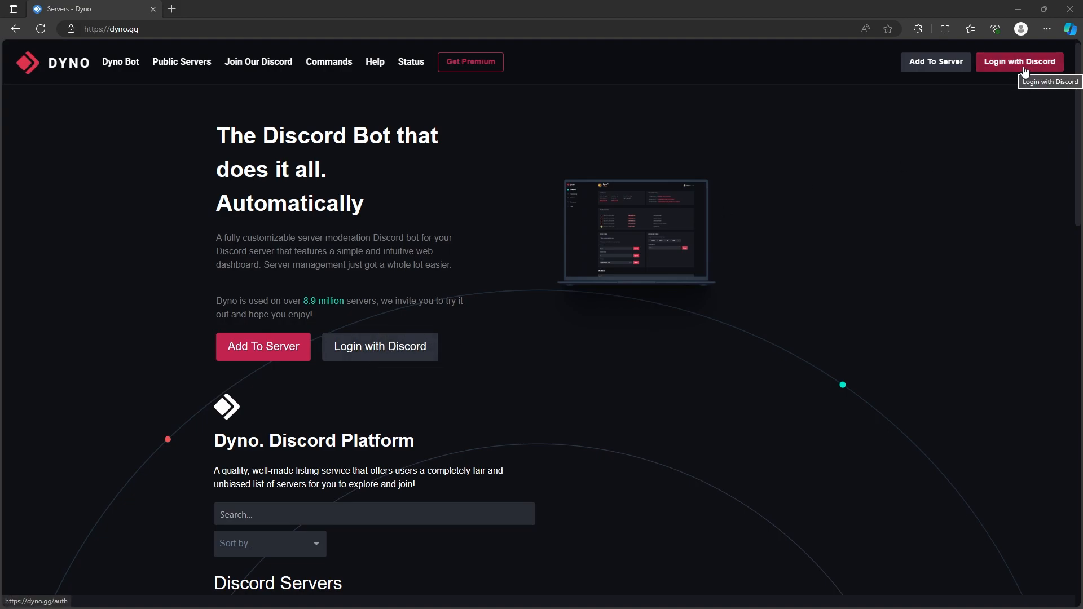
Log in to dyno.gg with the Discord account to reach the servers list.
{"action": "left_click", "coordinate": [1019, 61]}
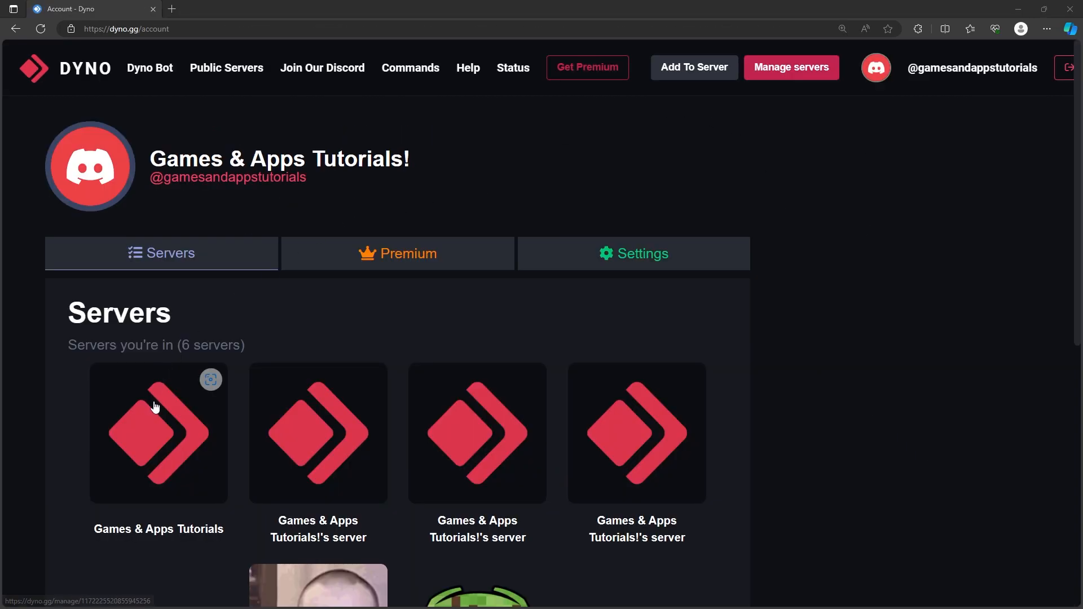
Enter the Games & Apps Tutorials dashboard and expand Dyno's Modules list.
{"action": "left_click", "coordinate": [158, 433]}
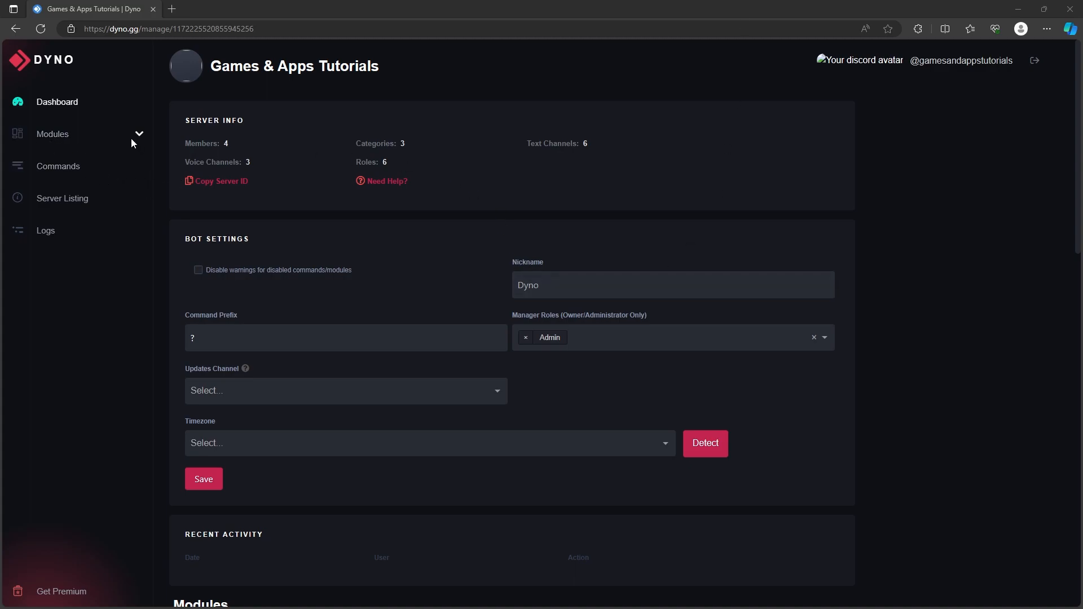
{"action": "left_click", "coordinate": [53, 134]}
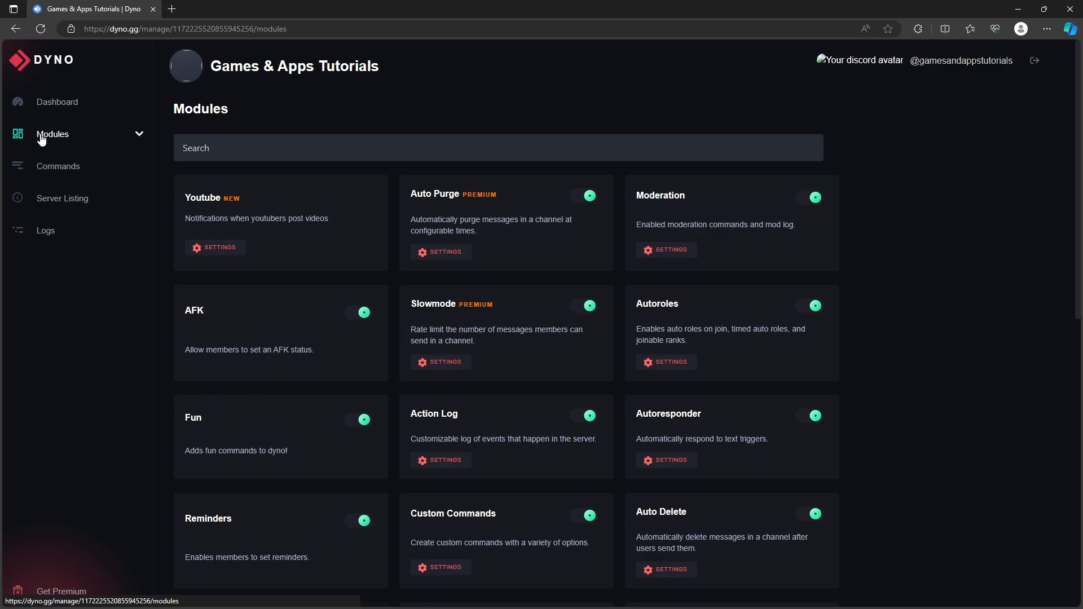
{"action": "left_click", "coordinate": [76, 133]}
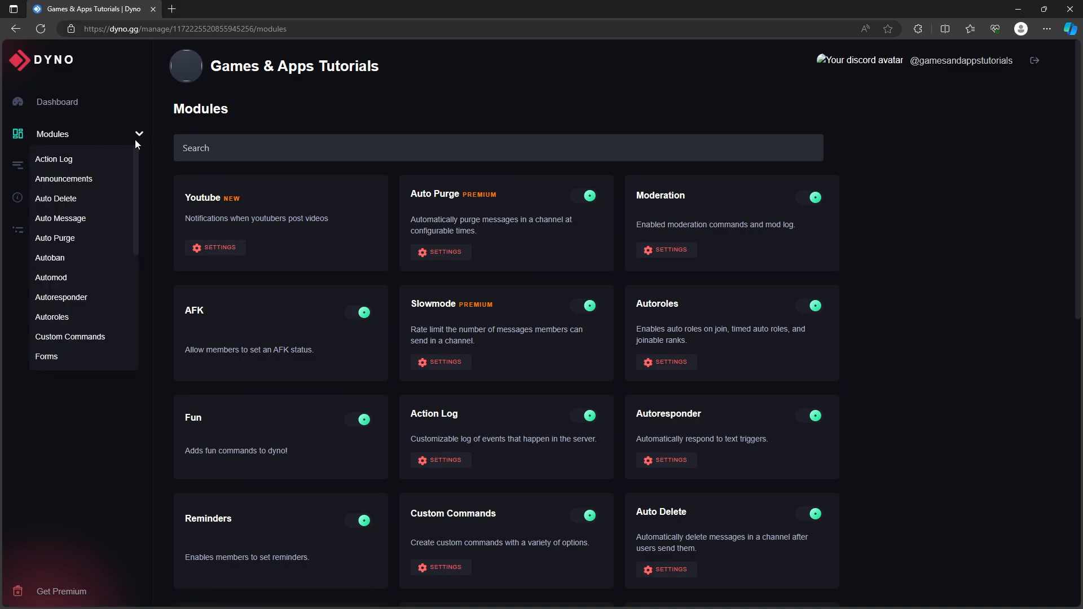
{"action": "mouse_move", "coordinate": [61, 283]}
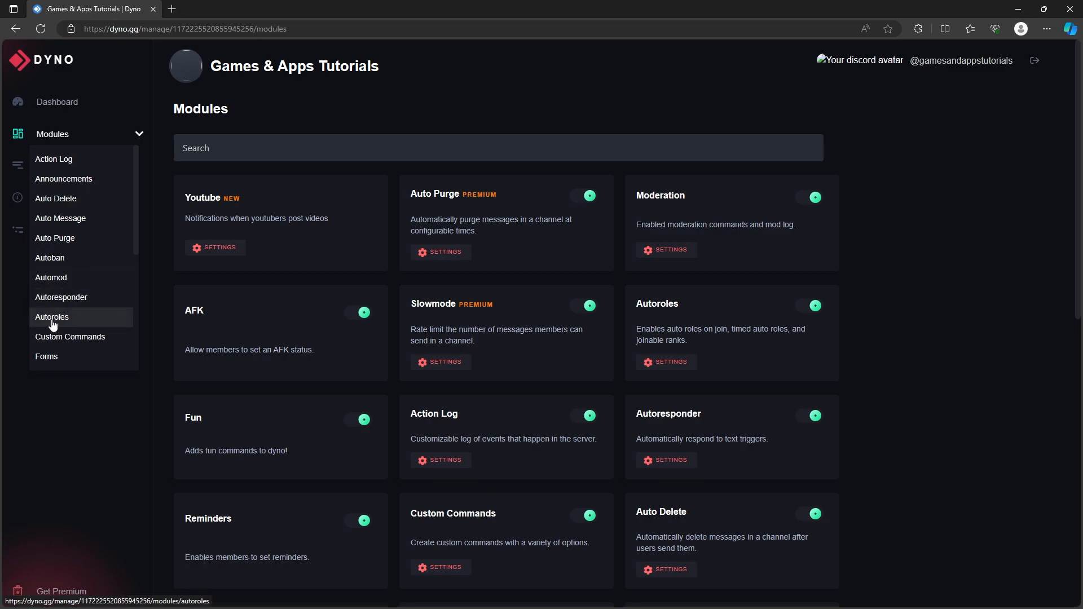
{"action": "mouse_move", "coordinate": [51, 325]}
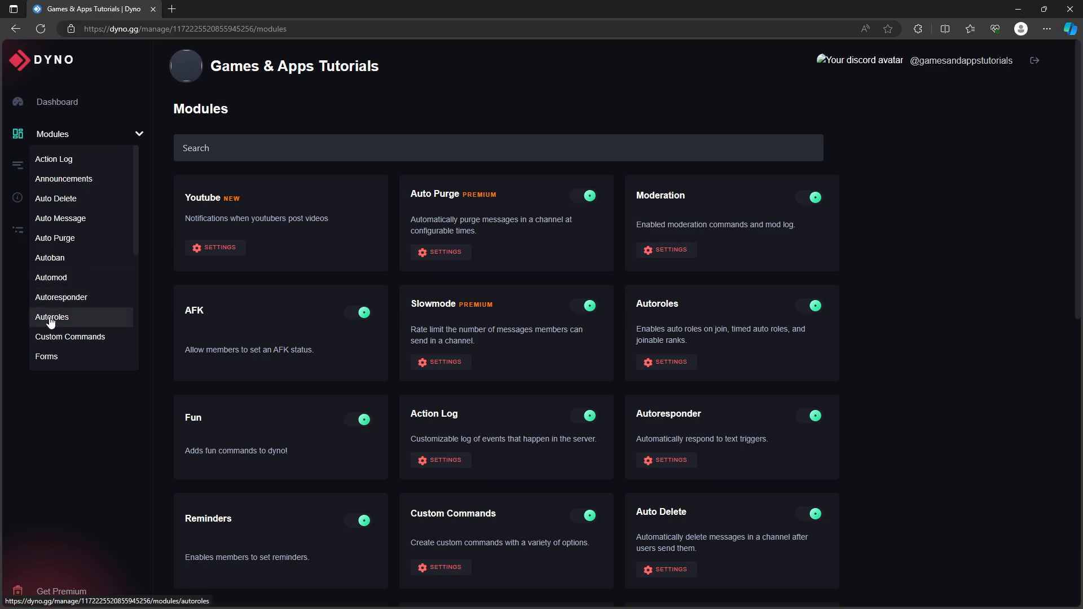
In Autoroles, select Funny people with 0 delay and Add Role type.
{"action": "left_click", "coordinate": [51, 316]}
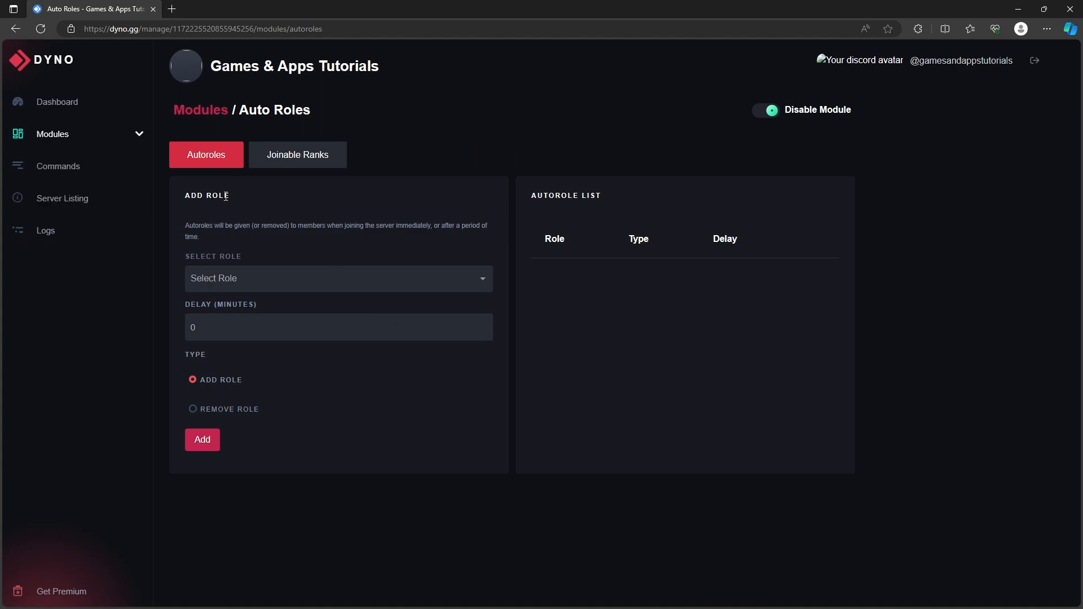
{"action": "mouse_move", "coordinate": [239, 236]}
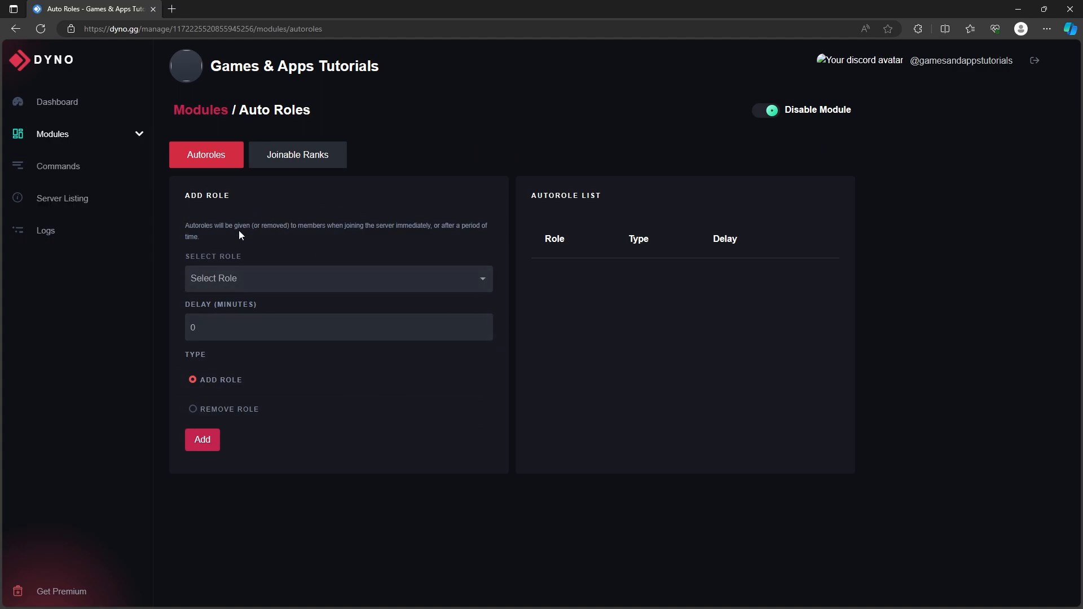
{"action": "mouse_move", "coordinate": [325, 229]}
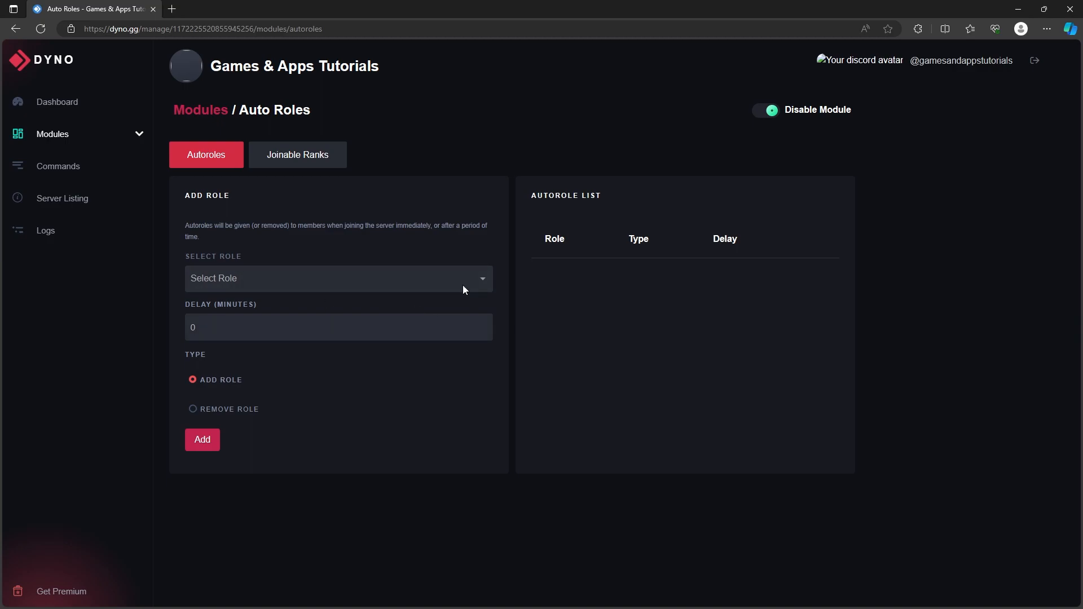
{"action": "left_click", "coordinate": [337, 277]}
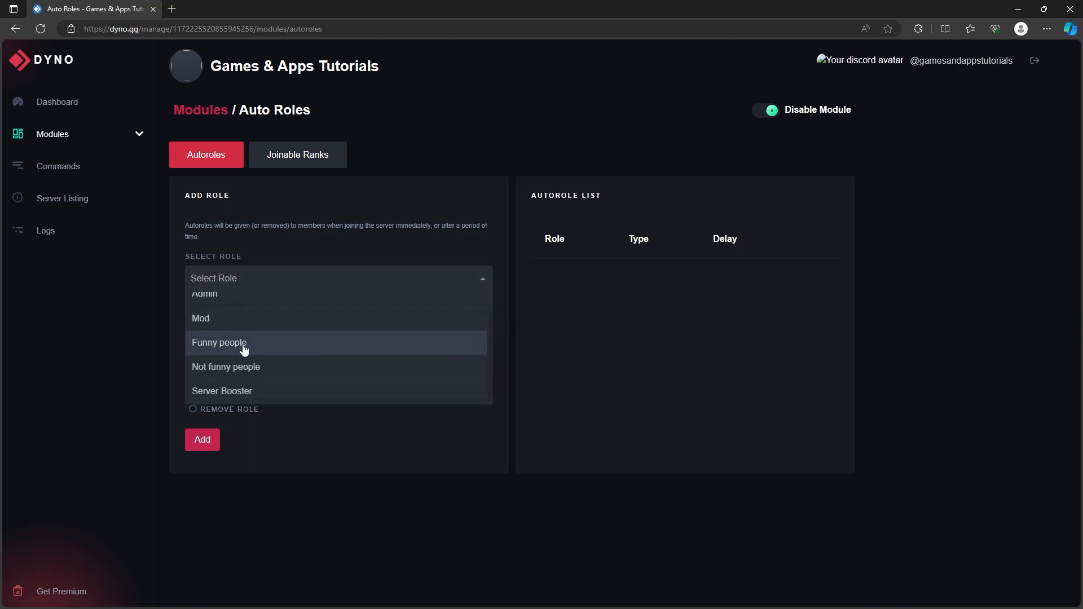
{"action": "left_click", "coordinate": [218, 342]}
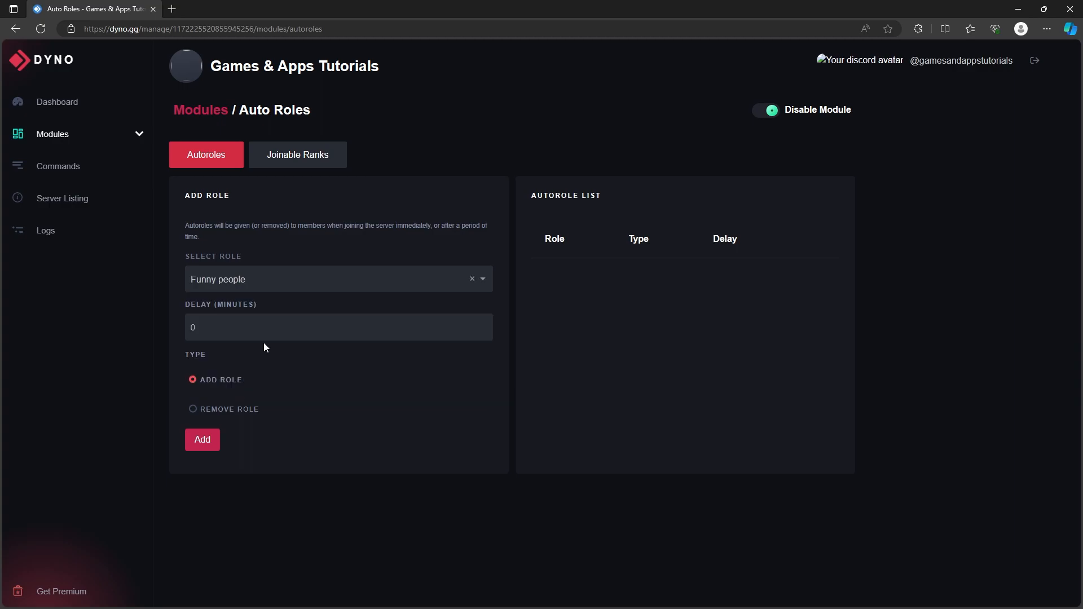
{"action": "left_click", "coordinate": [337, 328]}
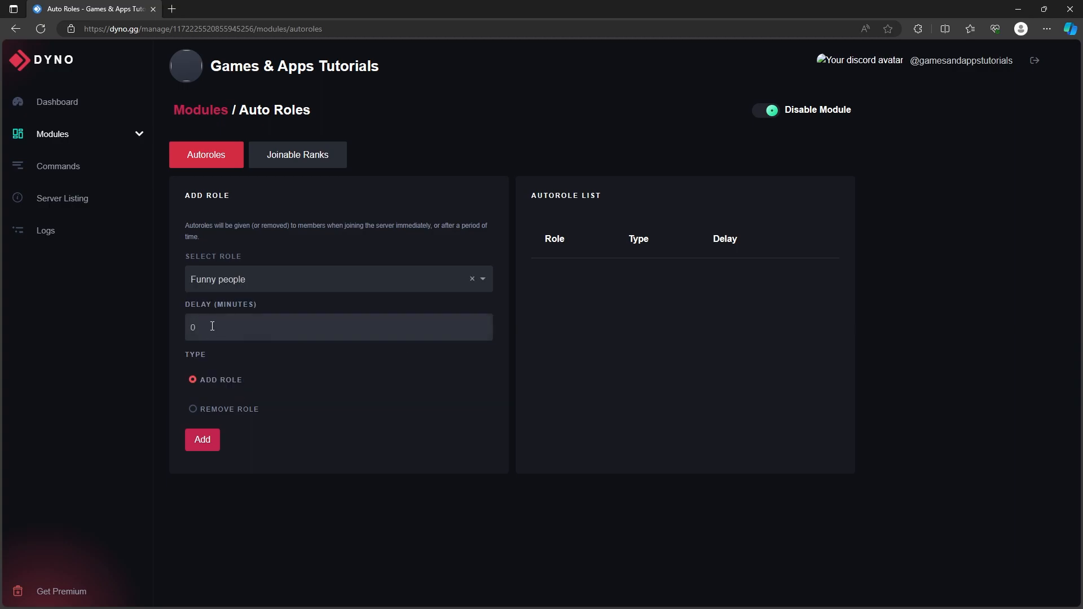
{"action": "mouse_move", "coordinate": [230, 336]}
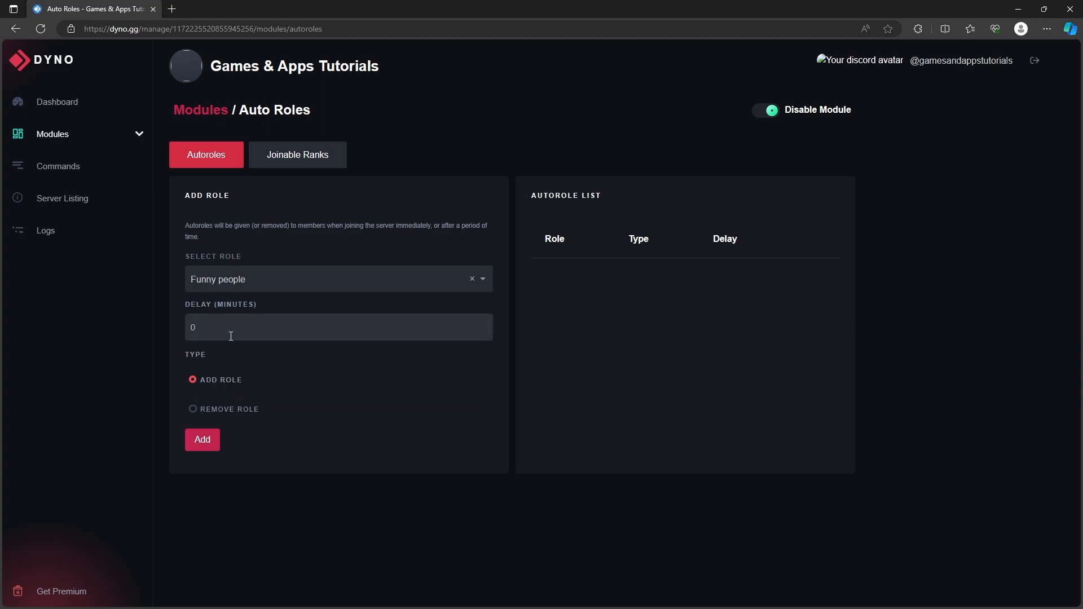
{"action": "mouse_move", "coordinate": [353, 380]}
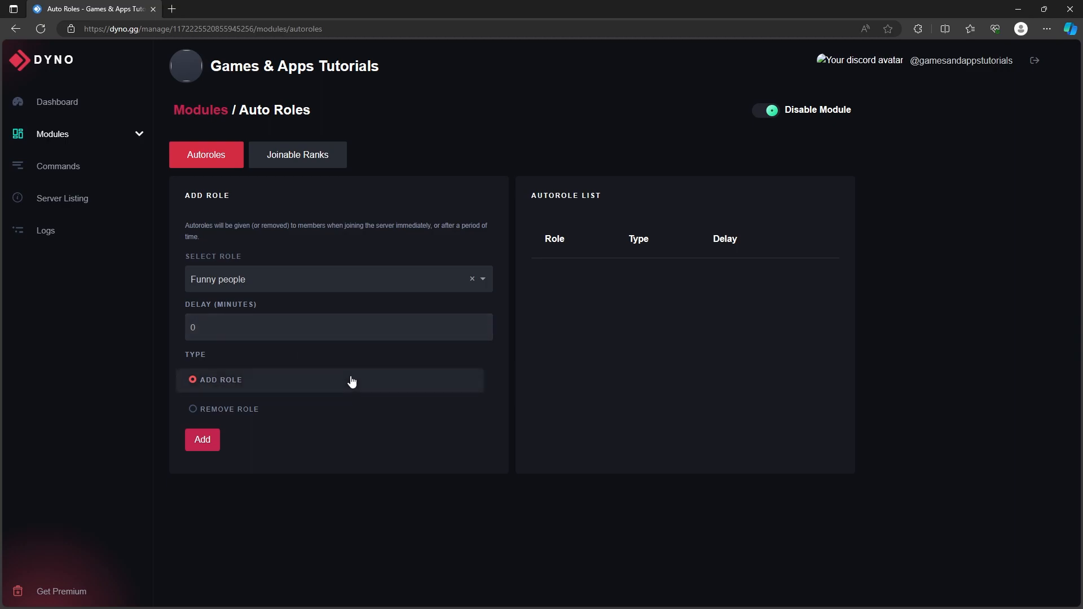
{"action": "left_click", "coordinate": [338, 327]}
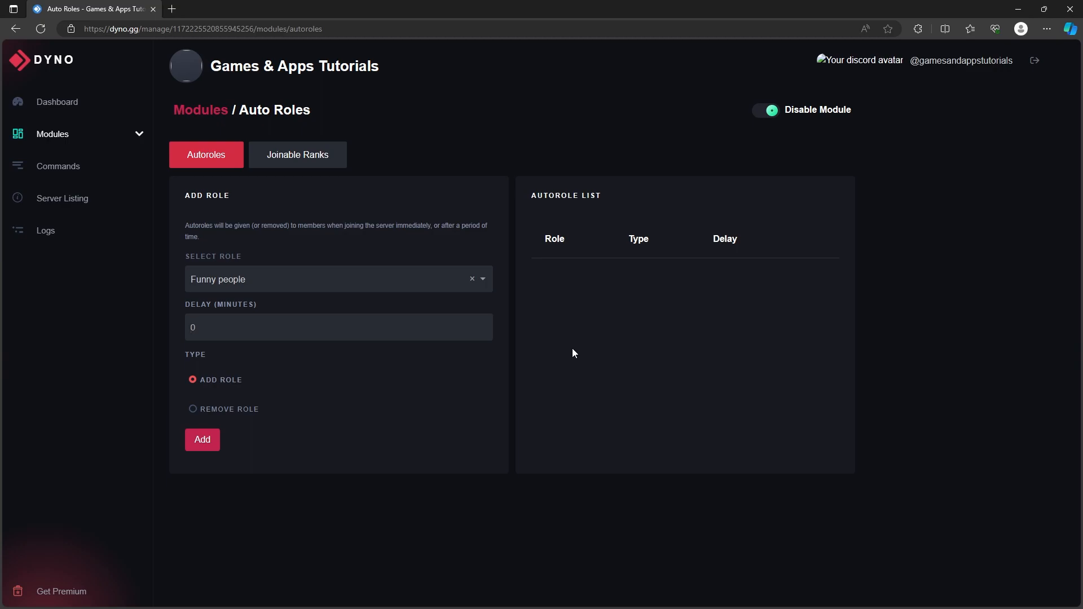
{"action": "left_click", "coordinate": [338, 328]}
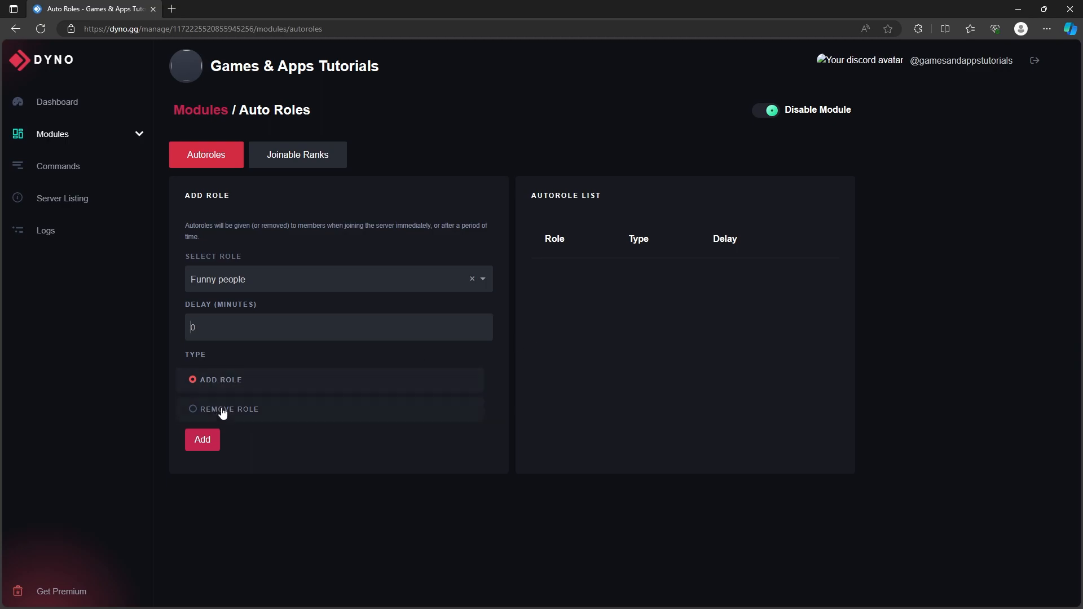
{"action": "mouse_move", "coordinate": [229, 408]}
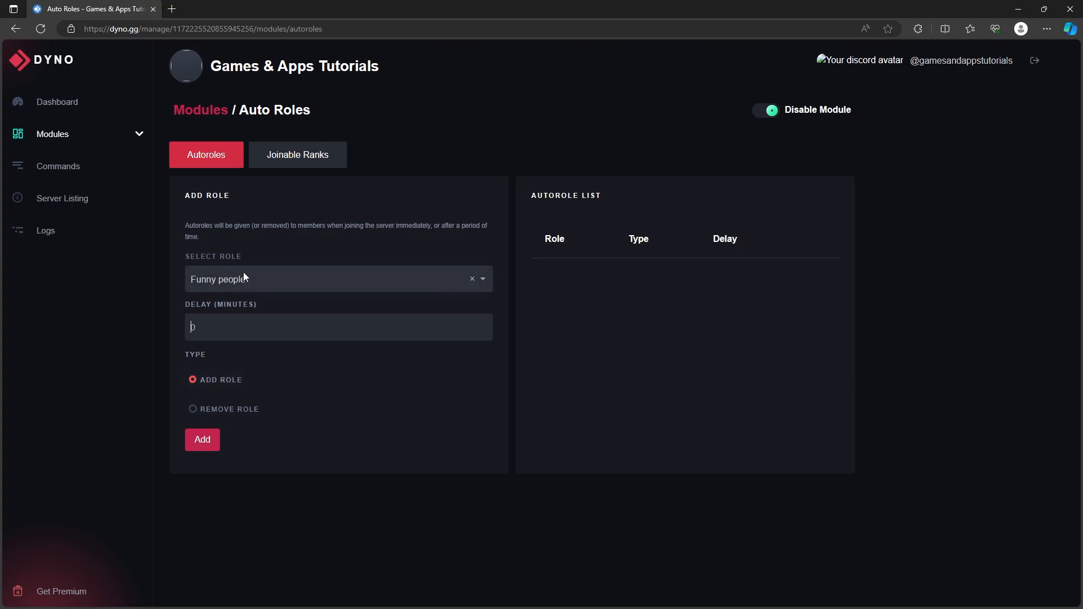
{"action": "left_click", "coordinate": [339, 327]}
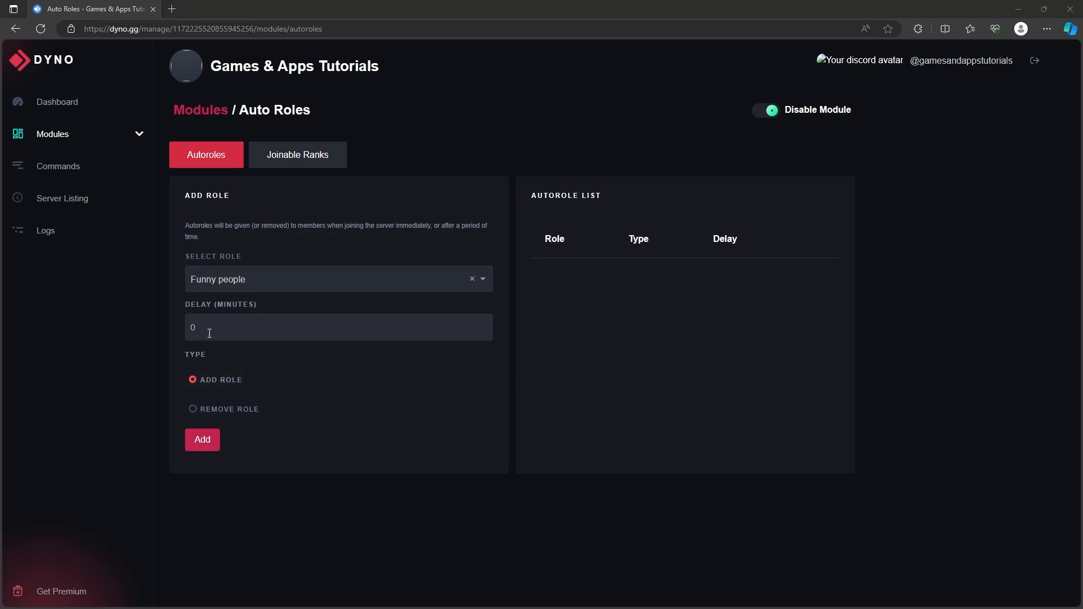
Save Funny people to the autorole list as an add role.
{"action": "left_click", "coordinate": [202, 439]}
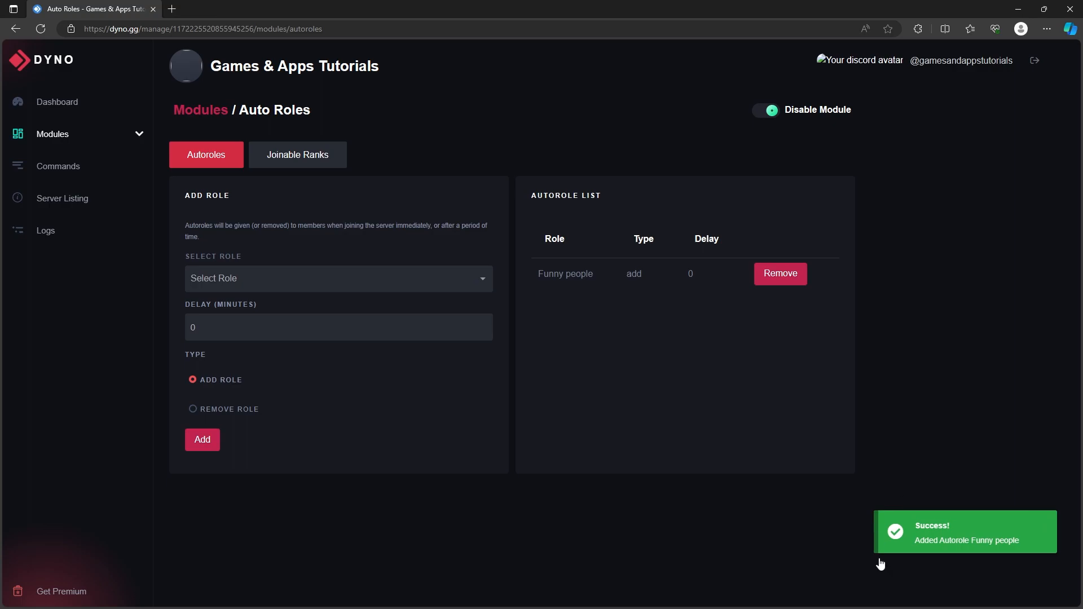
{"action": "mouse_move", "coordinate": [839, 549]}
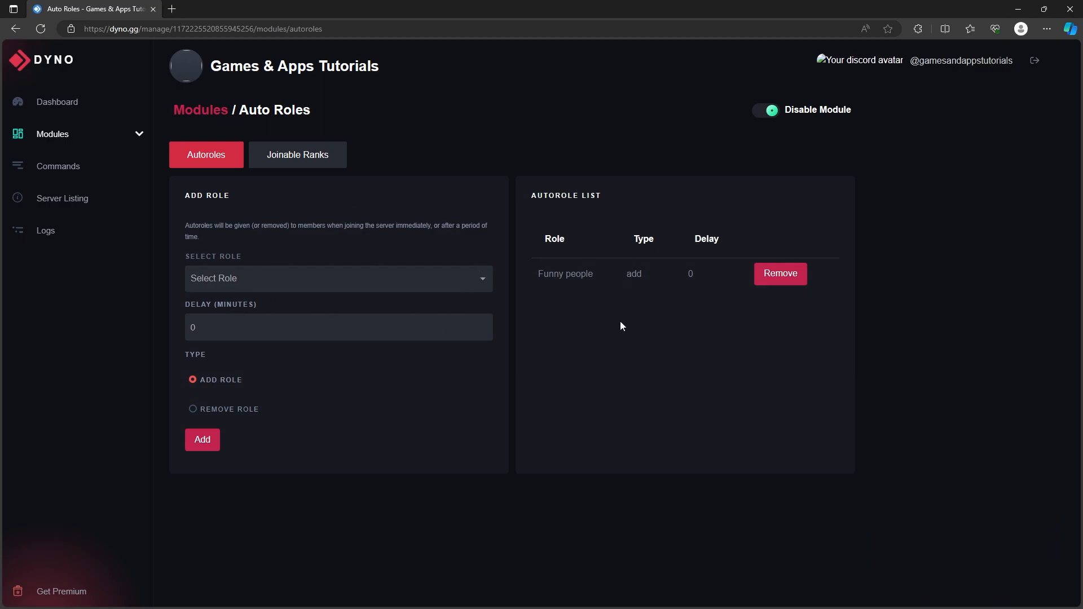
{"action": "mouse_move", "coordinate": [648, 321]}
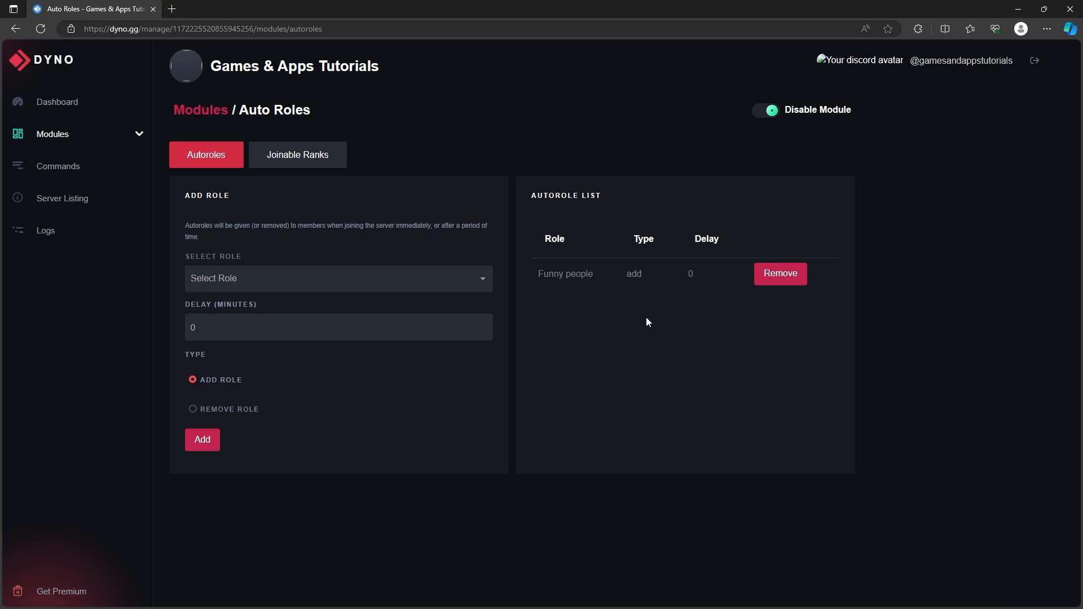